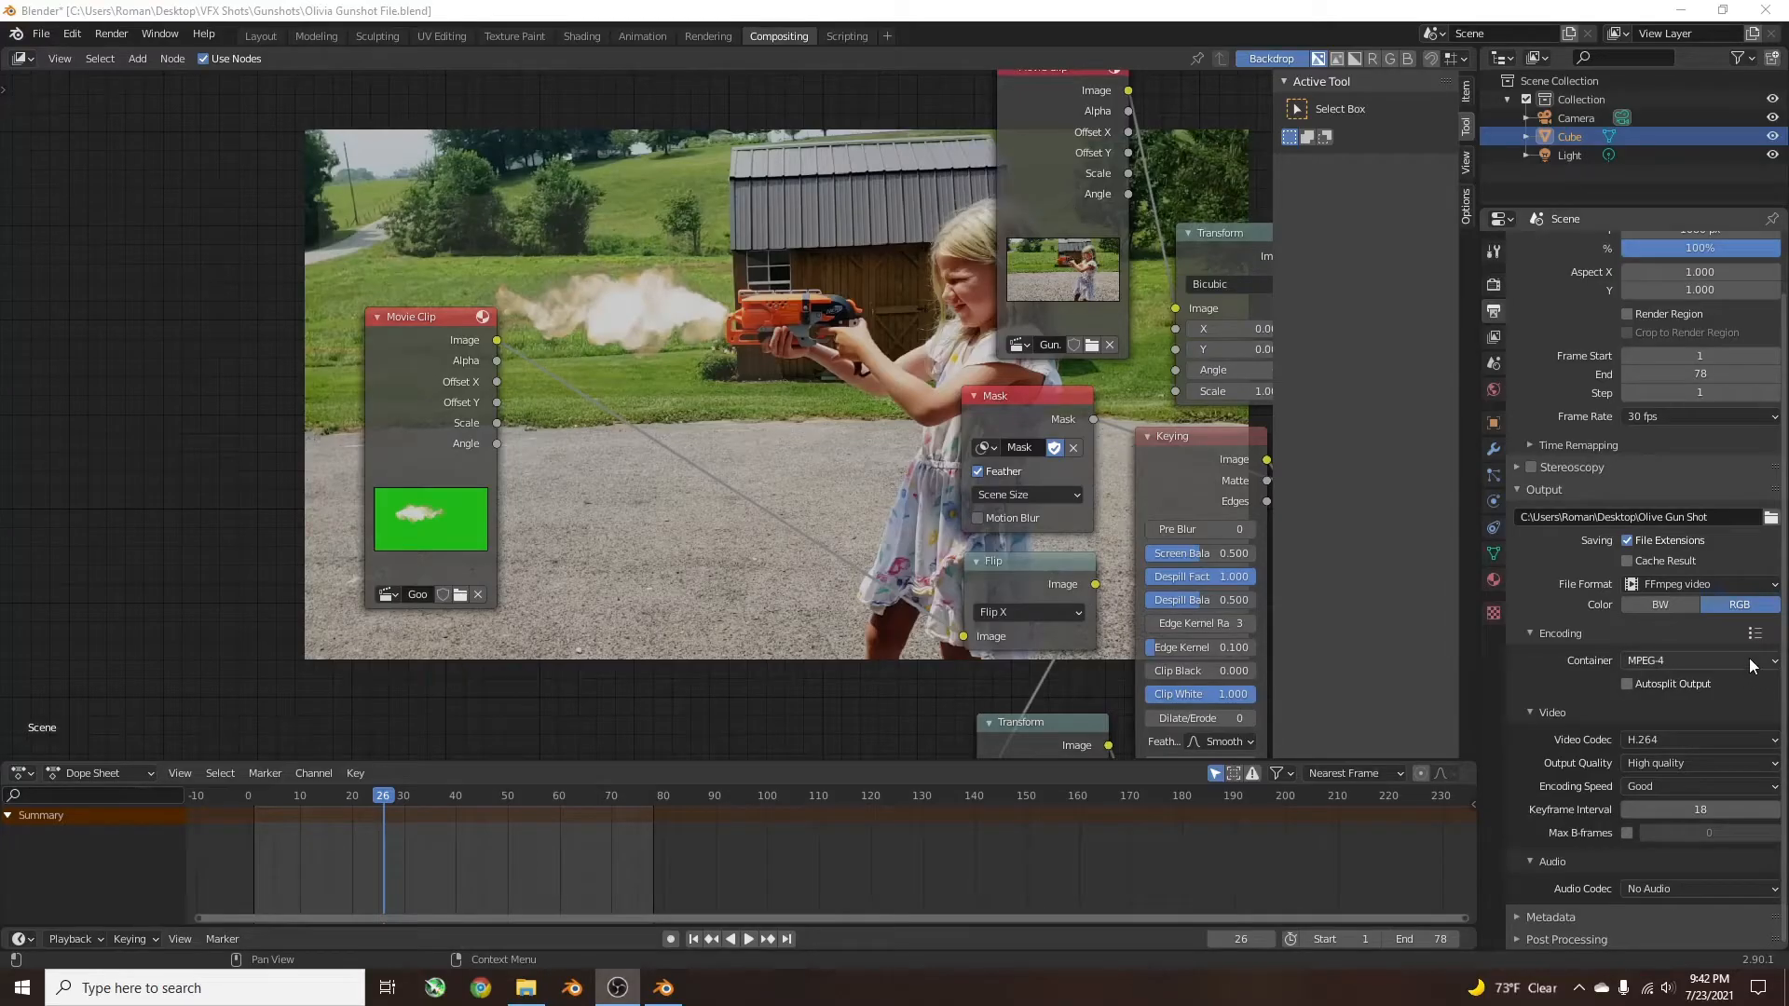
mouse_move(1699, 660)
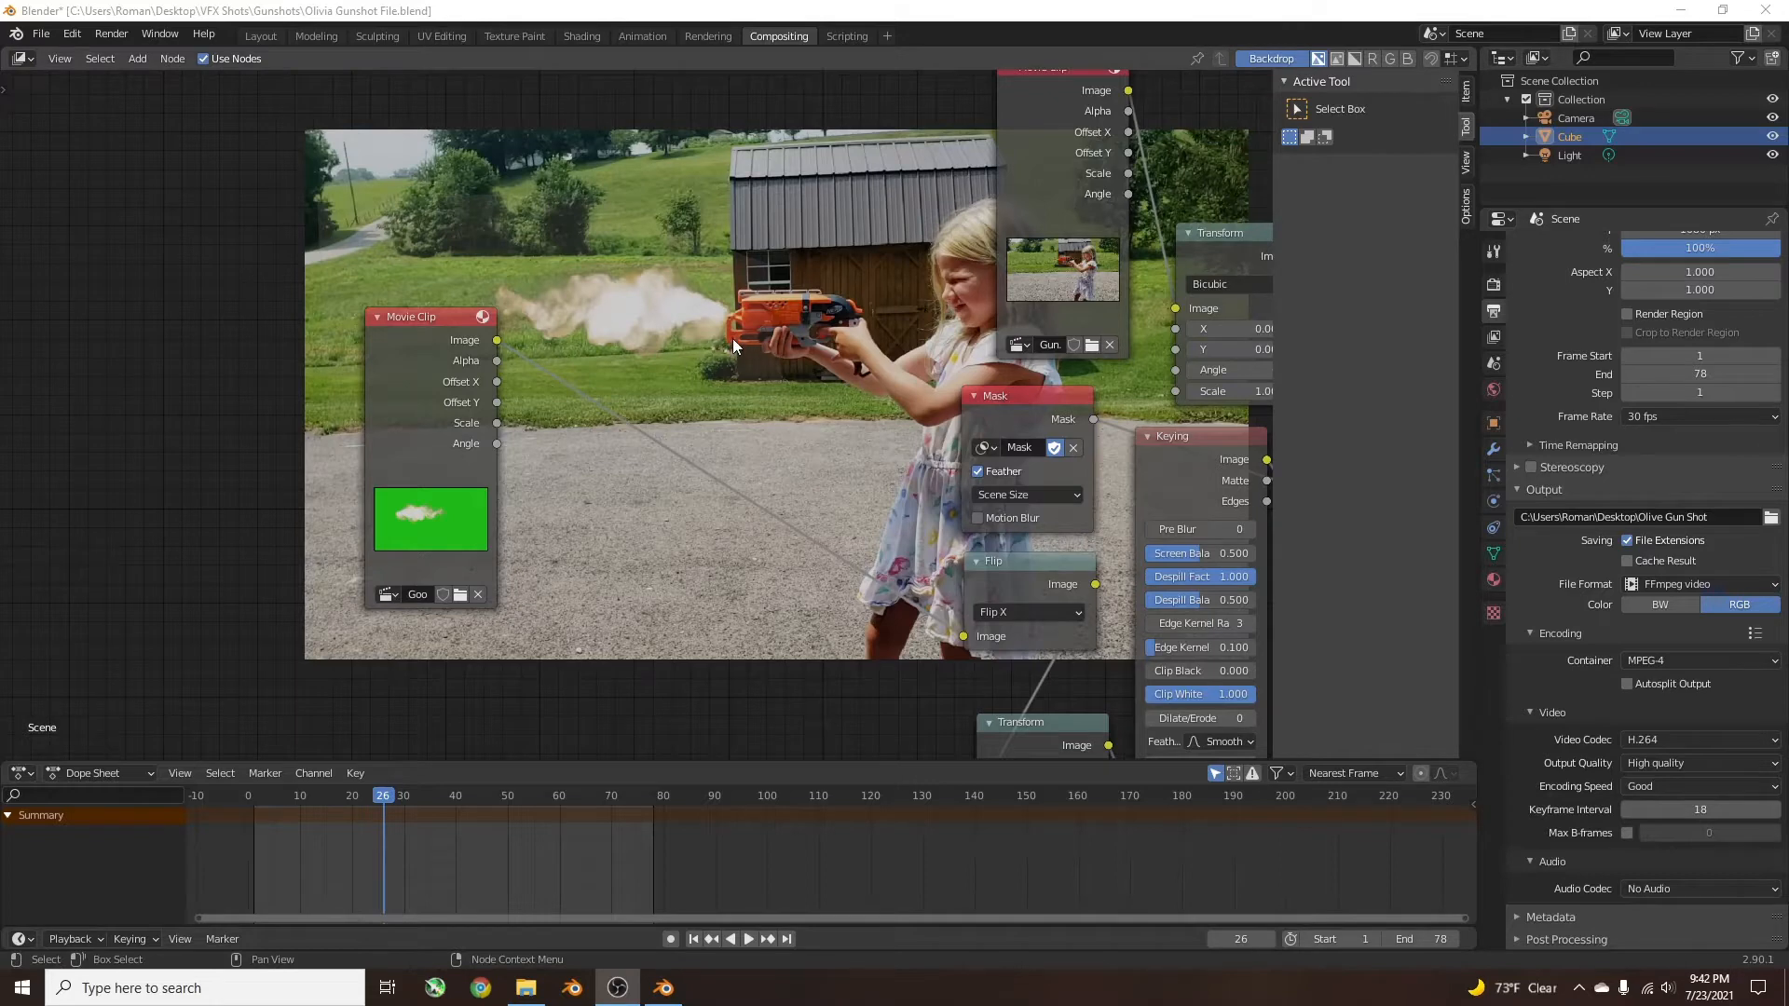
mouse_move(730, 348)
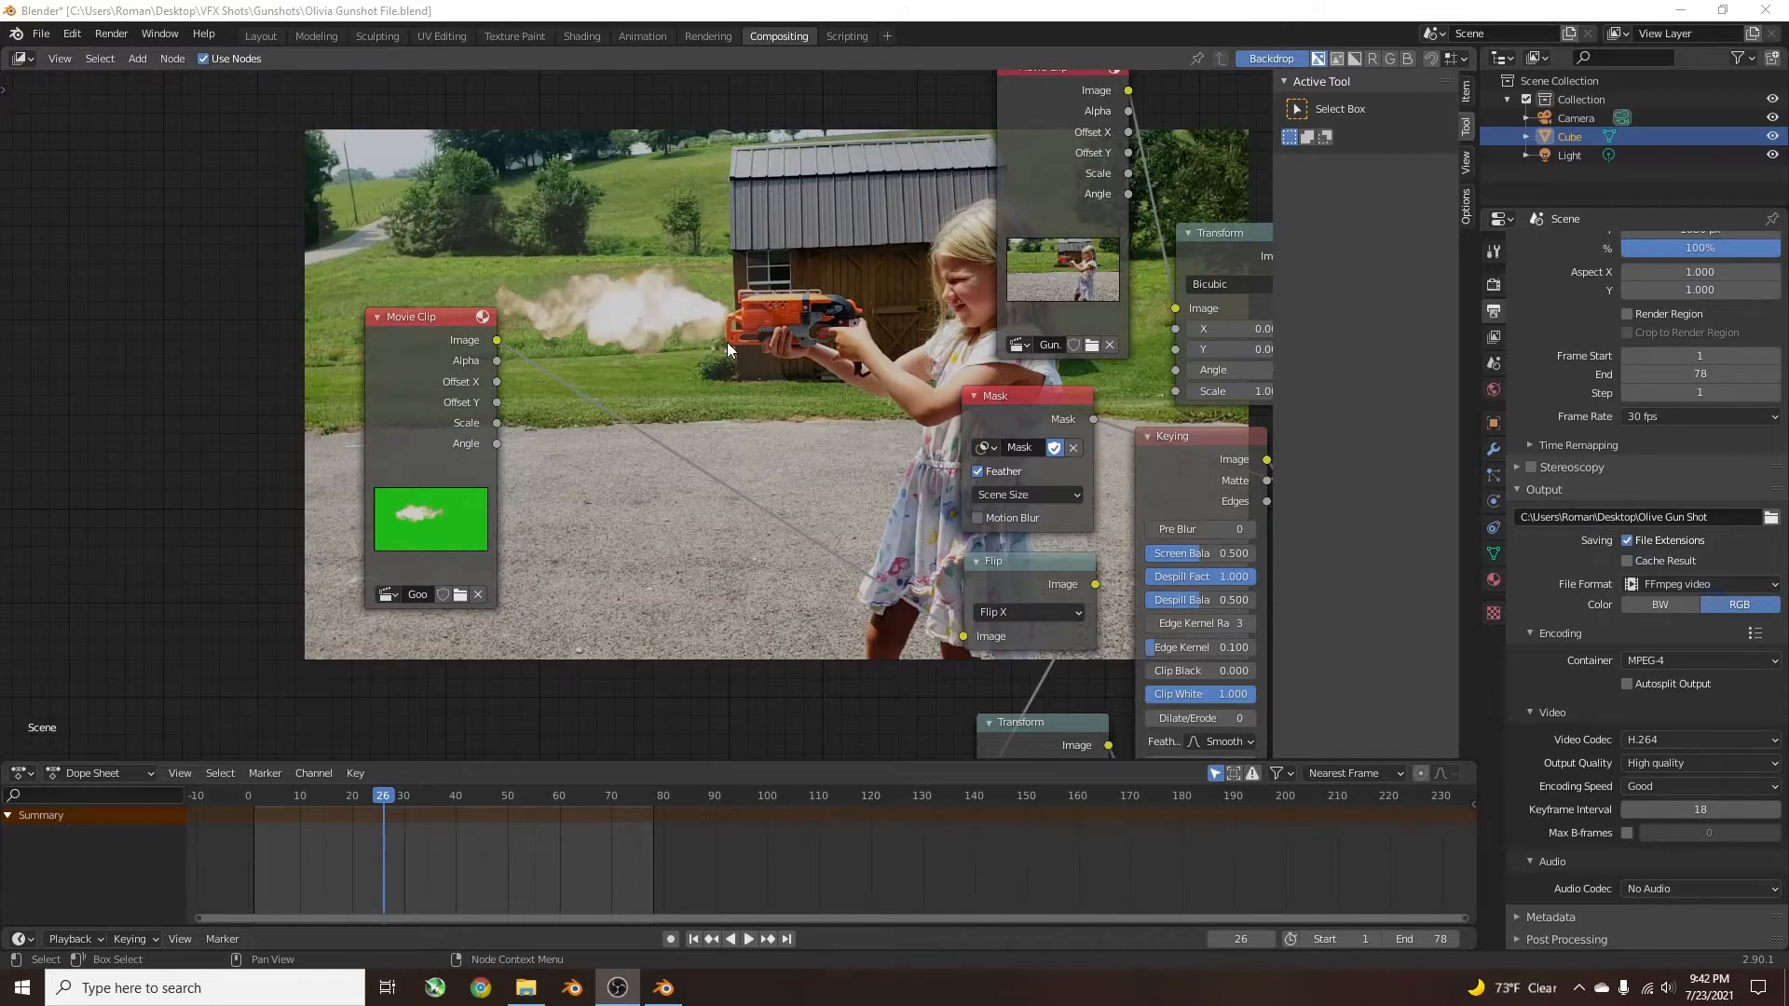
mouse_move(696, 337)
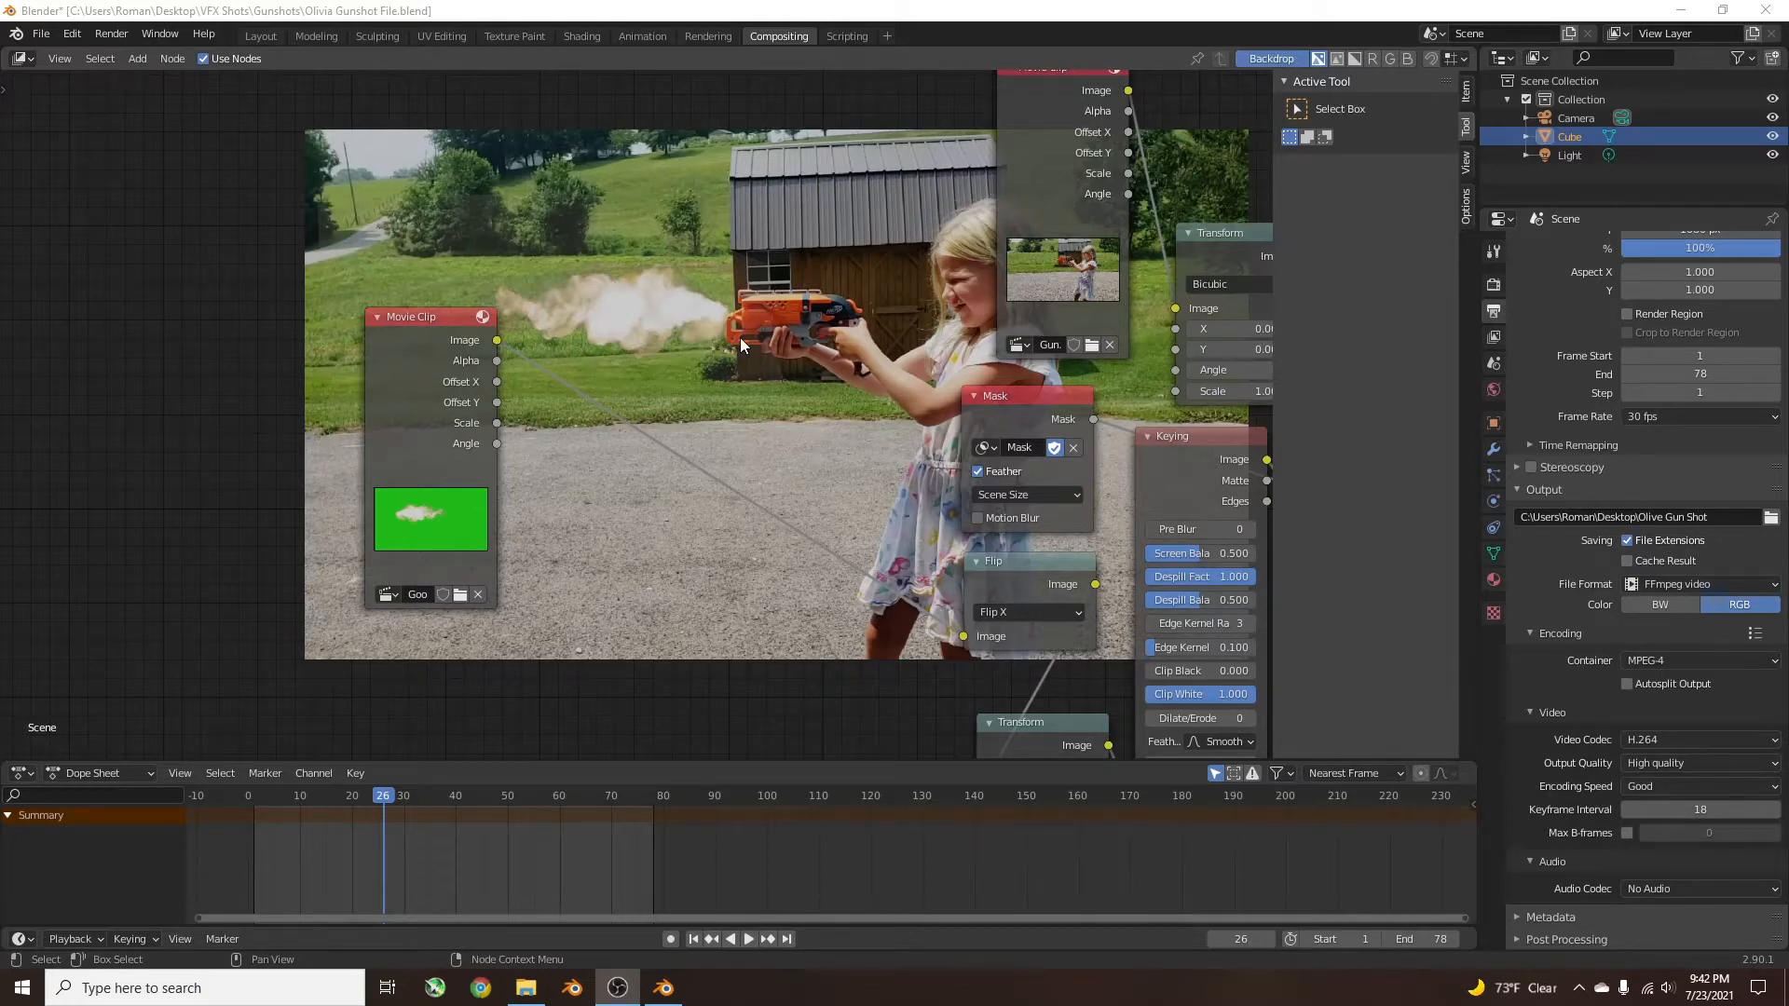
mouse_move(605, 310)
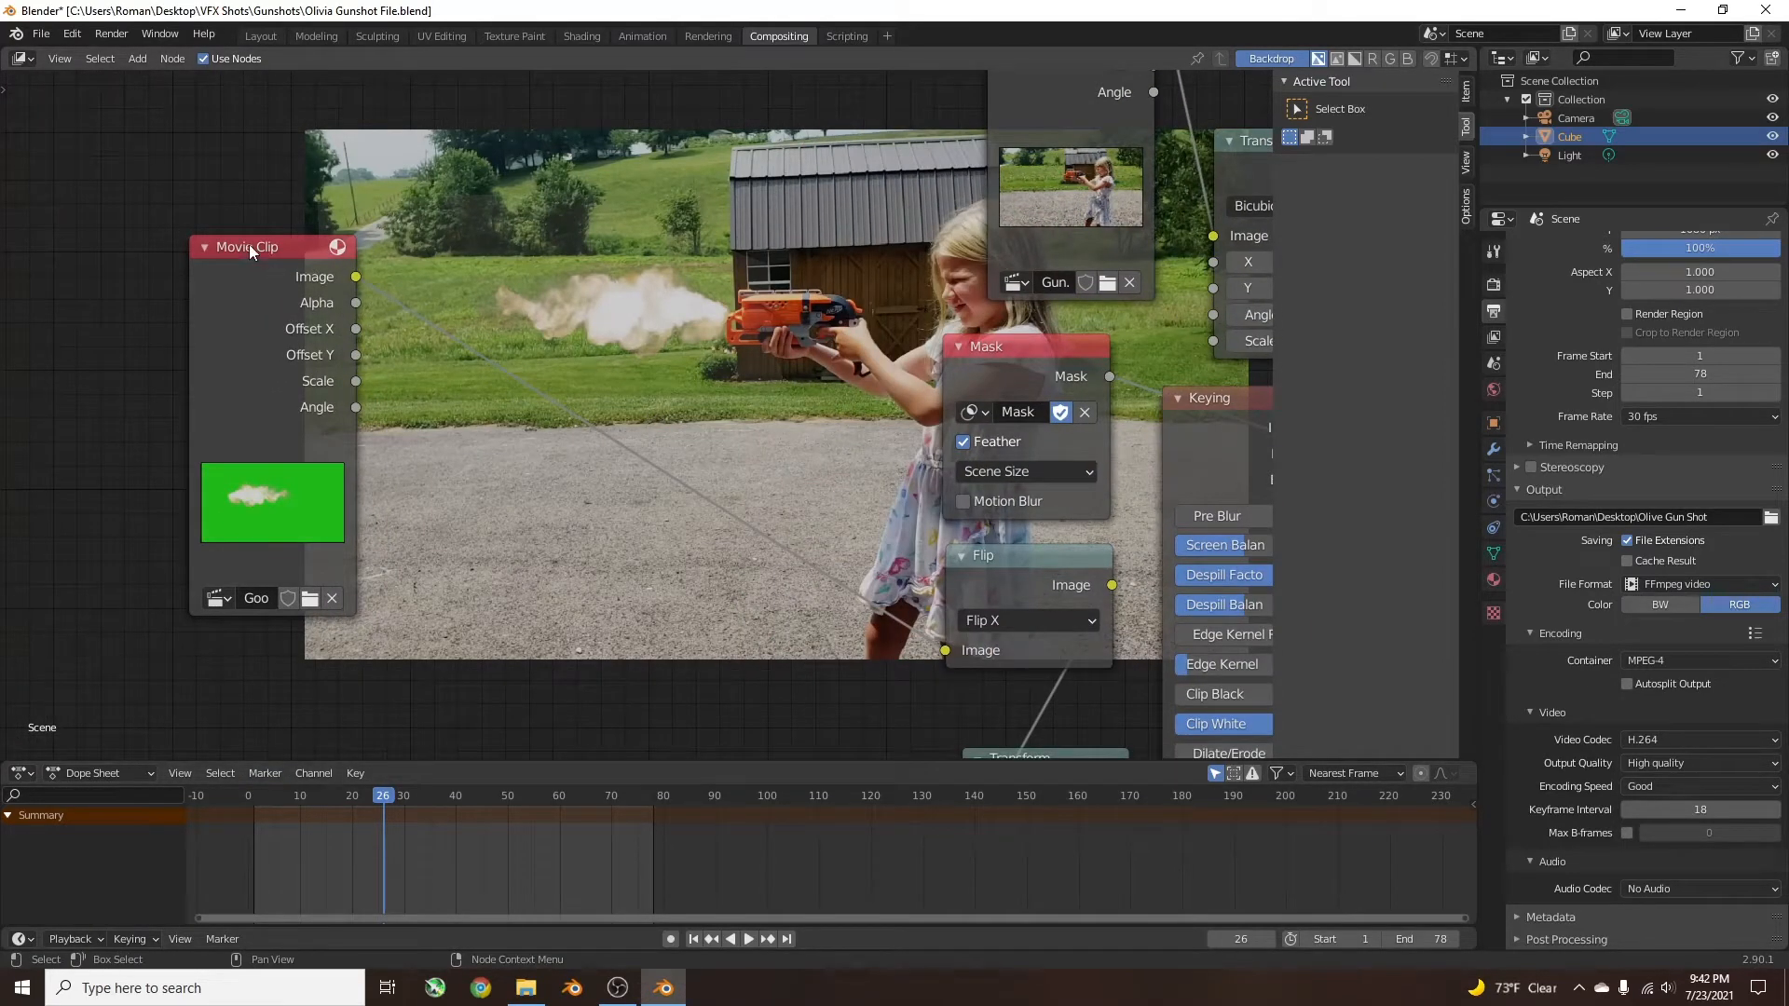
Drag the Movie Clip node aside to make room for a new Image node.
drag(248, 246, 316, 217)
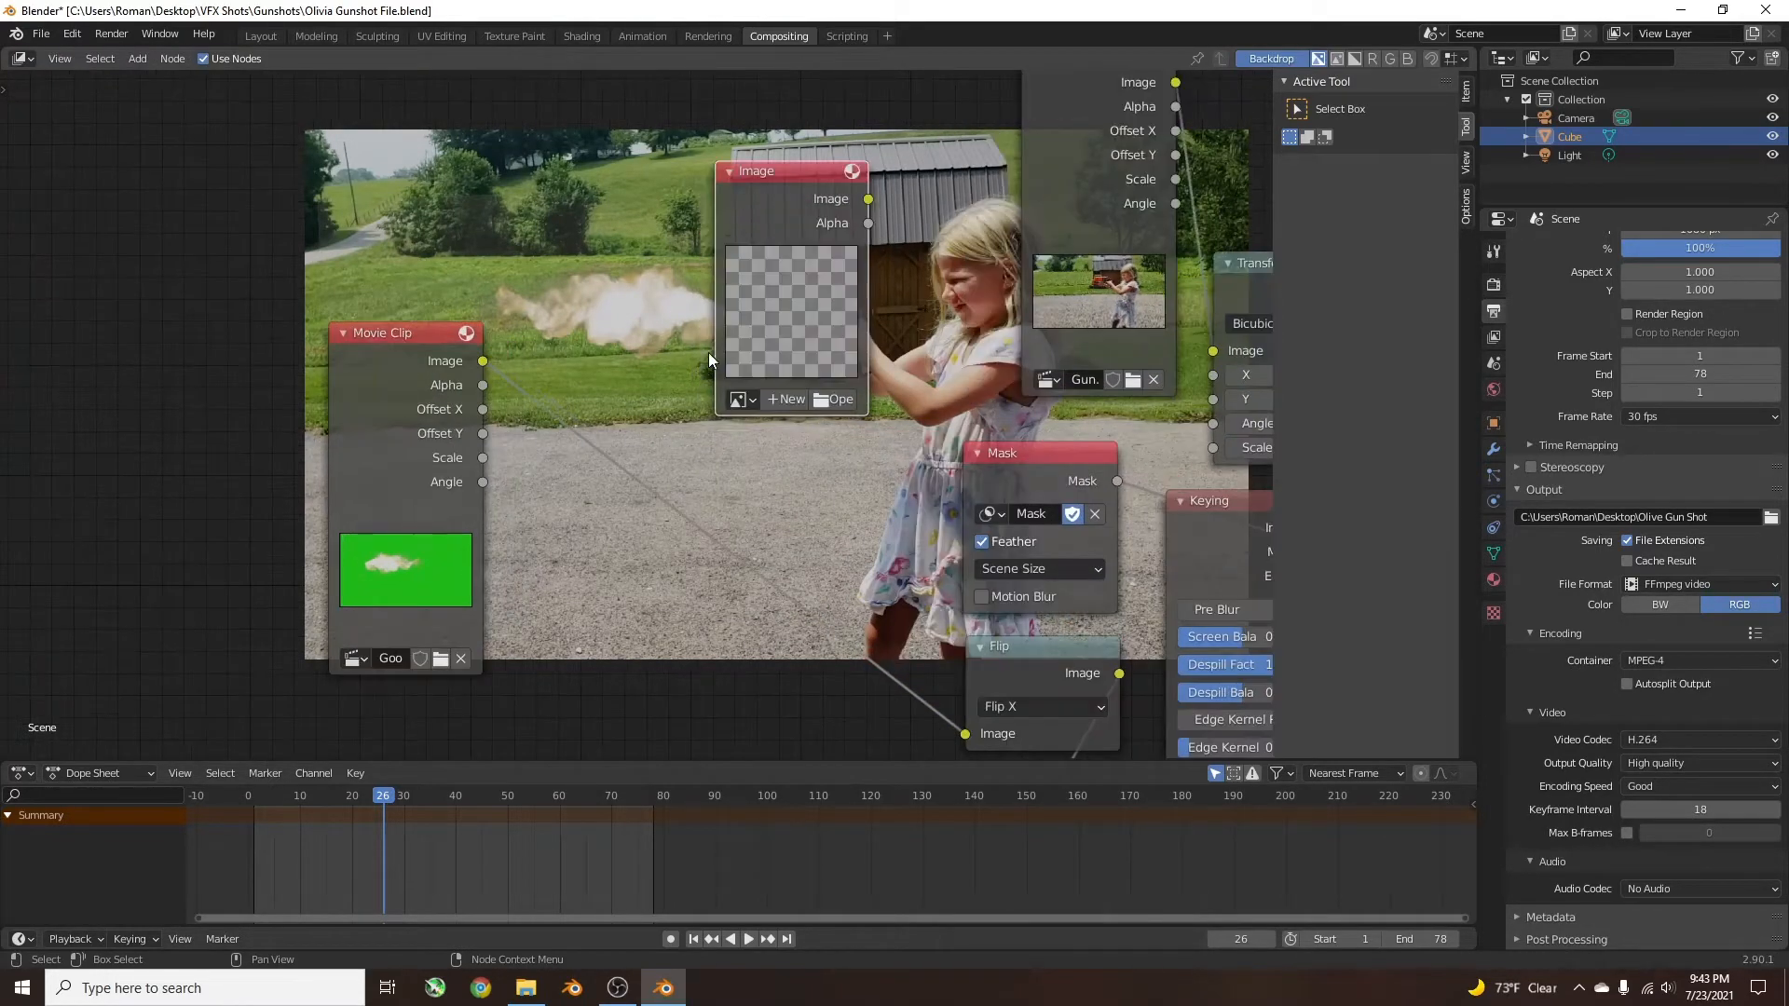
mouse_move(601, 325)
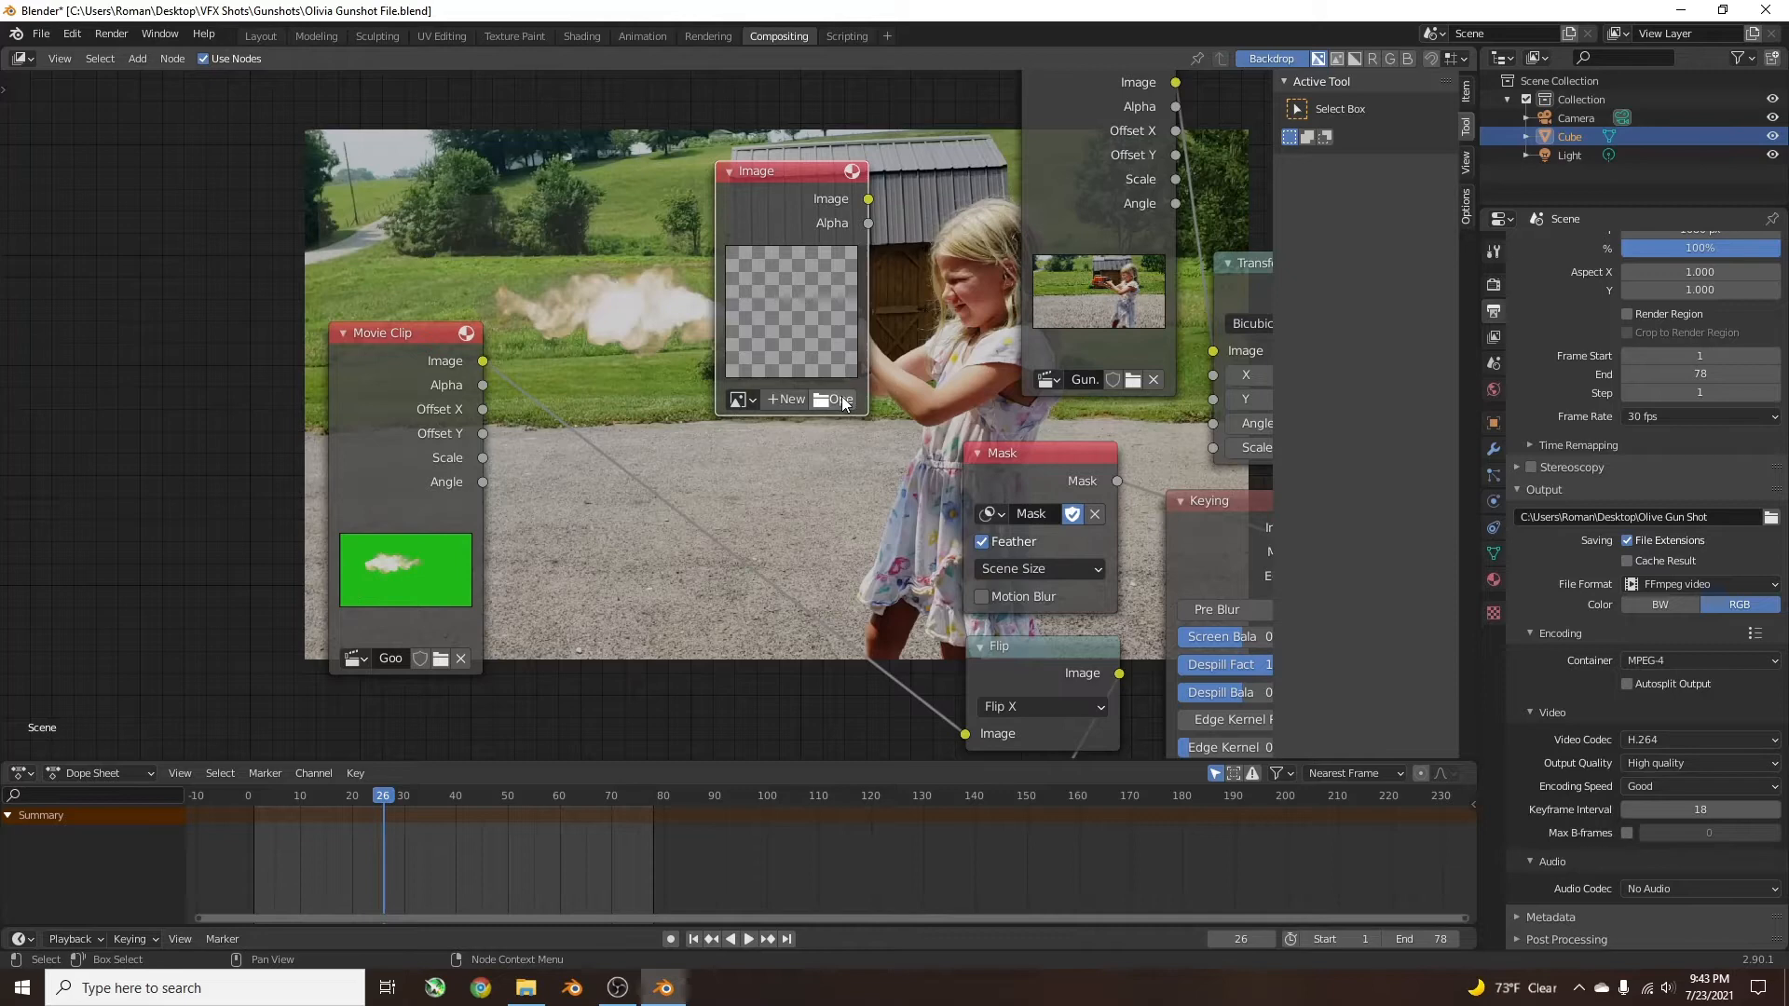
Load the Good Single Flash muzzle-flash video into the Image node and reposition it.
click(833, 400)
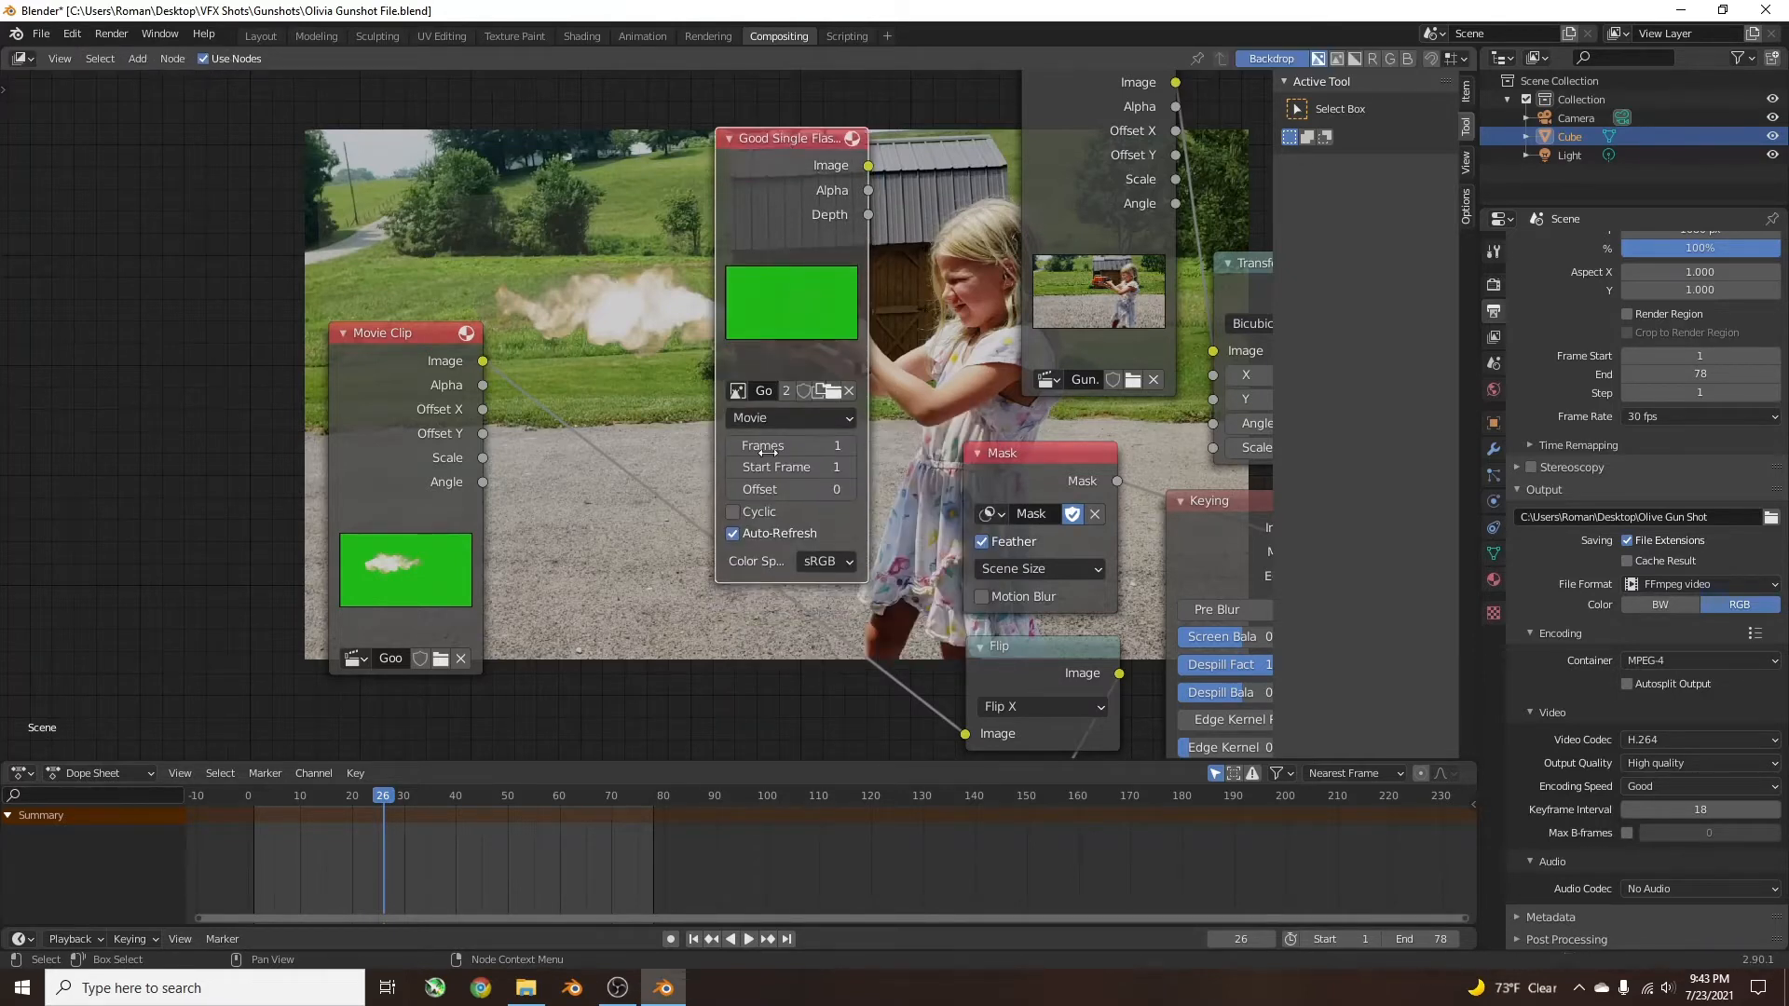
mouse_move(588, 427)
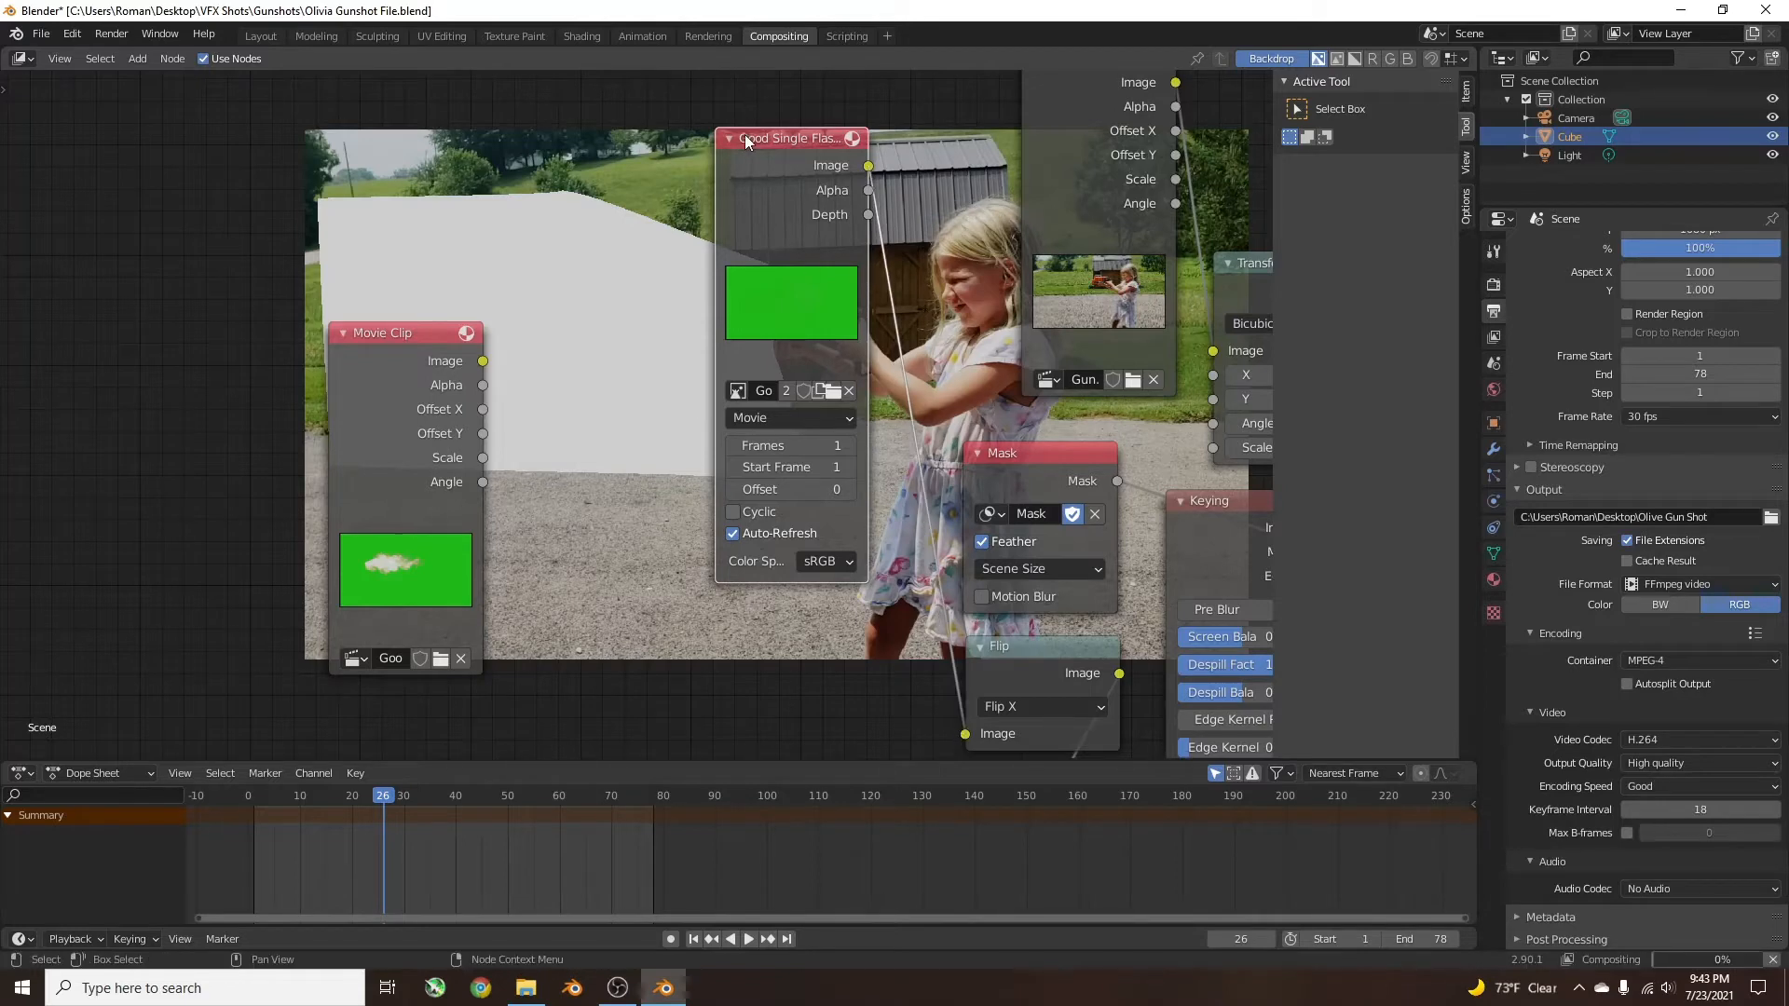
drag(787, 137, 731, 345)
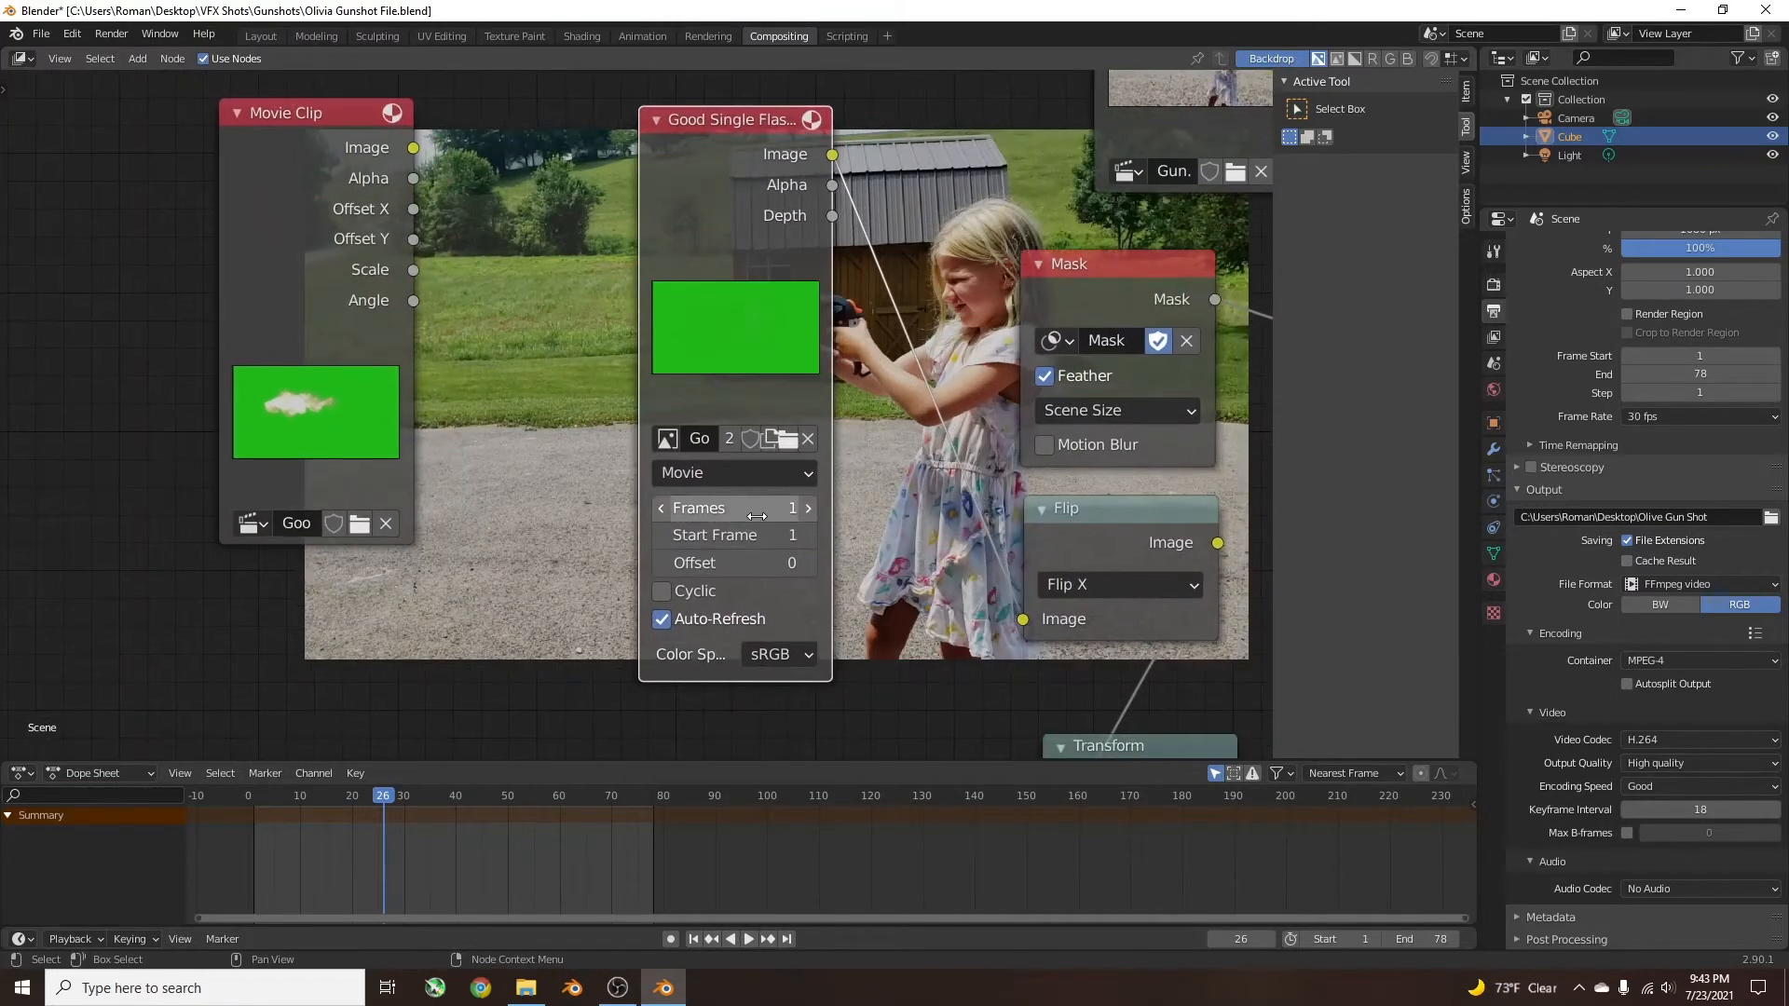
mouse_move(732, 508)
text(78)
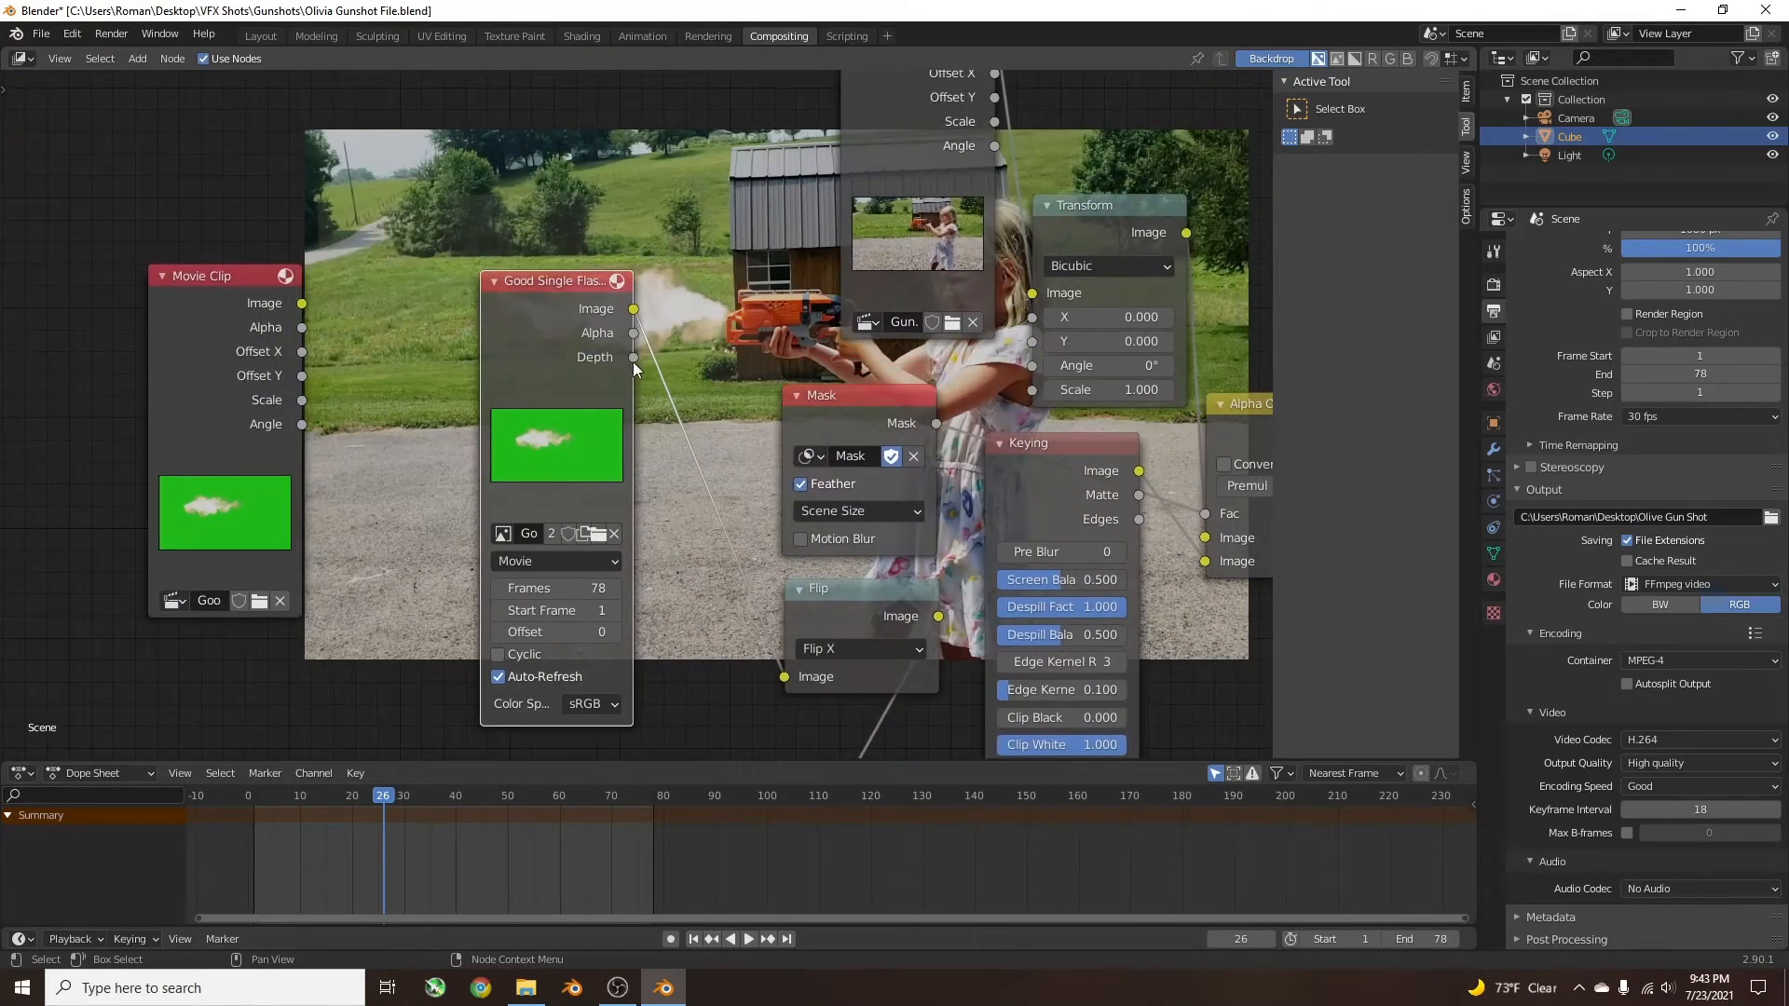
mouse_move(527, 721)
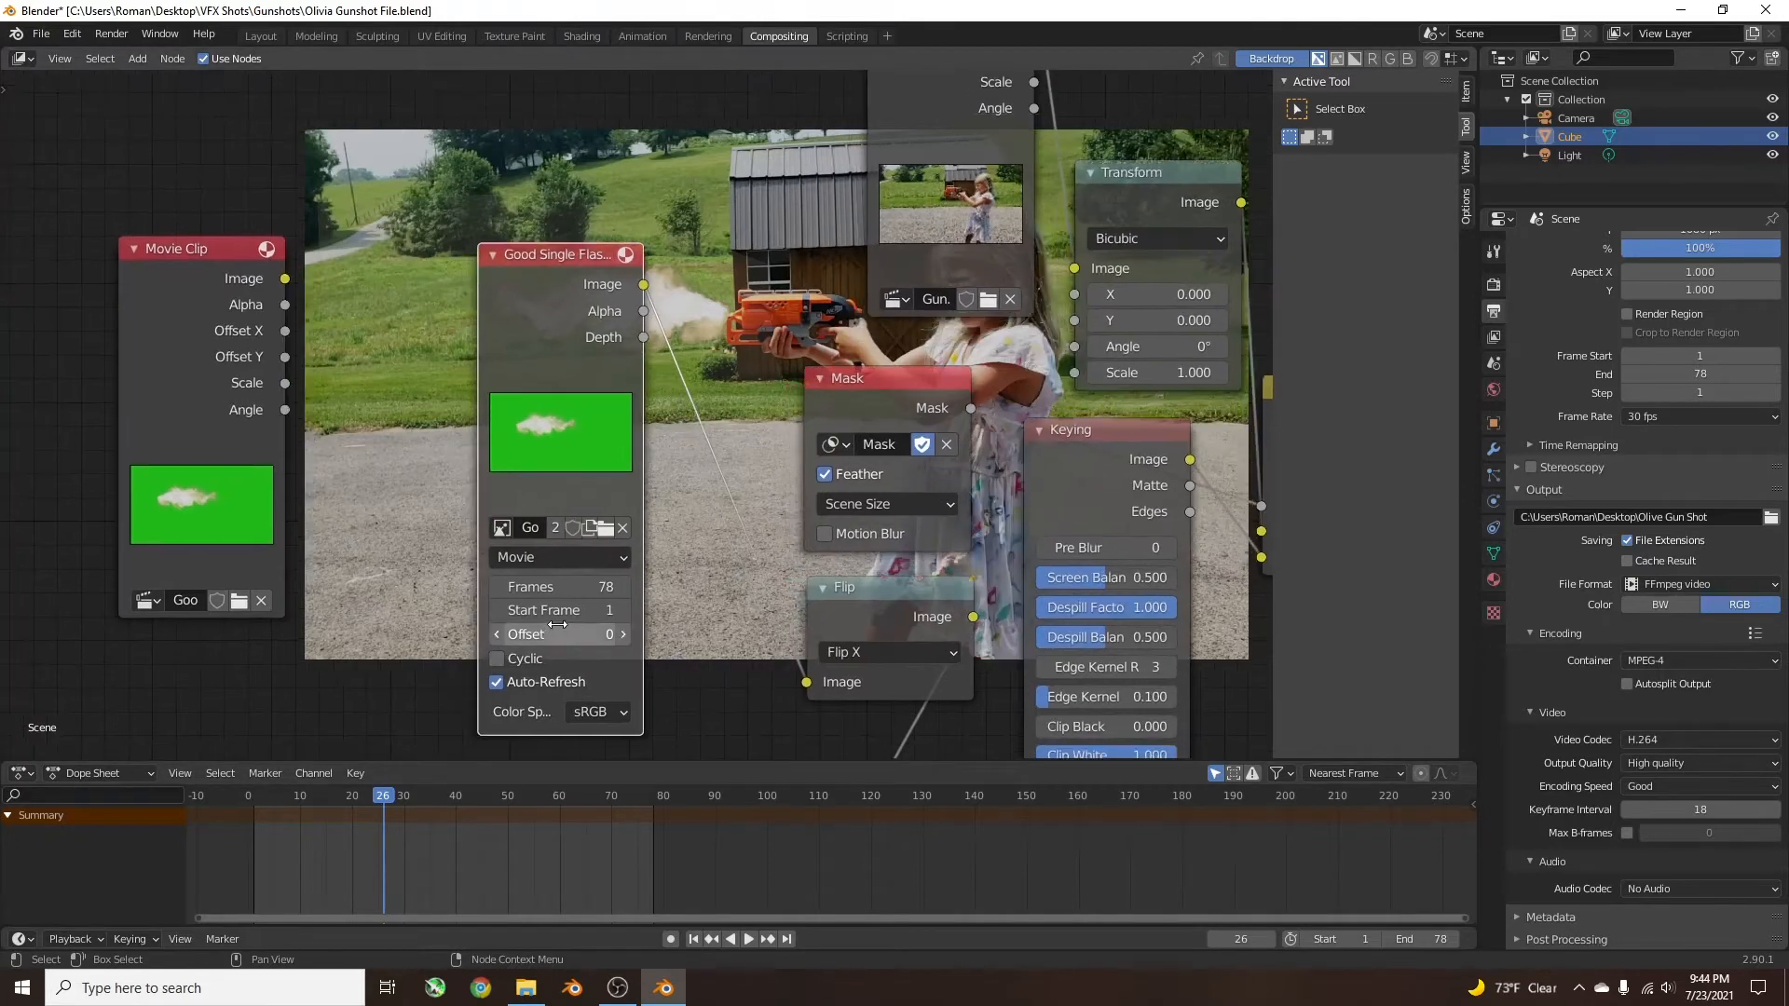
mouse_move(558, 611)
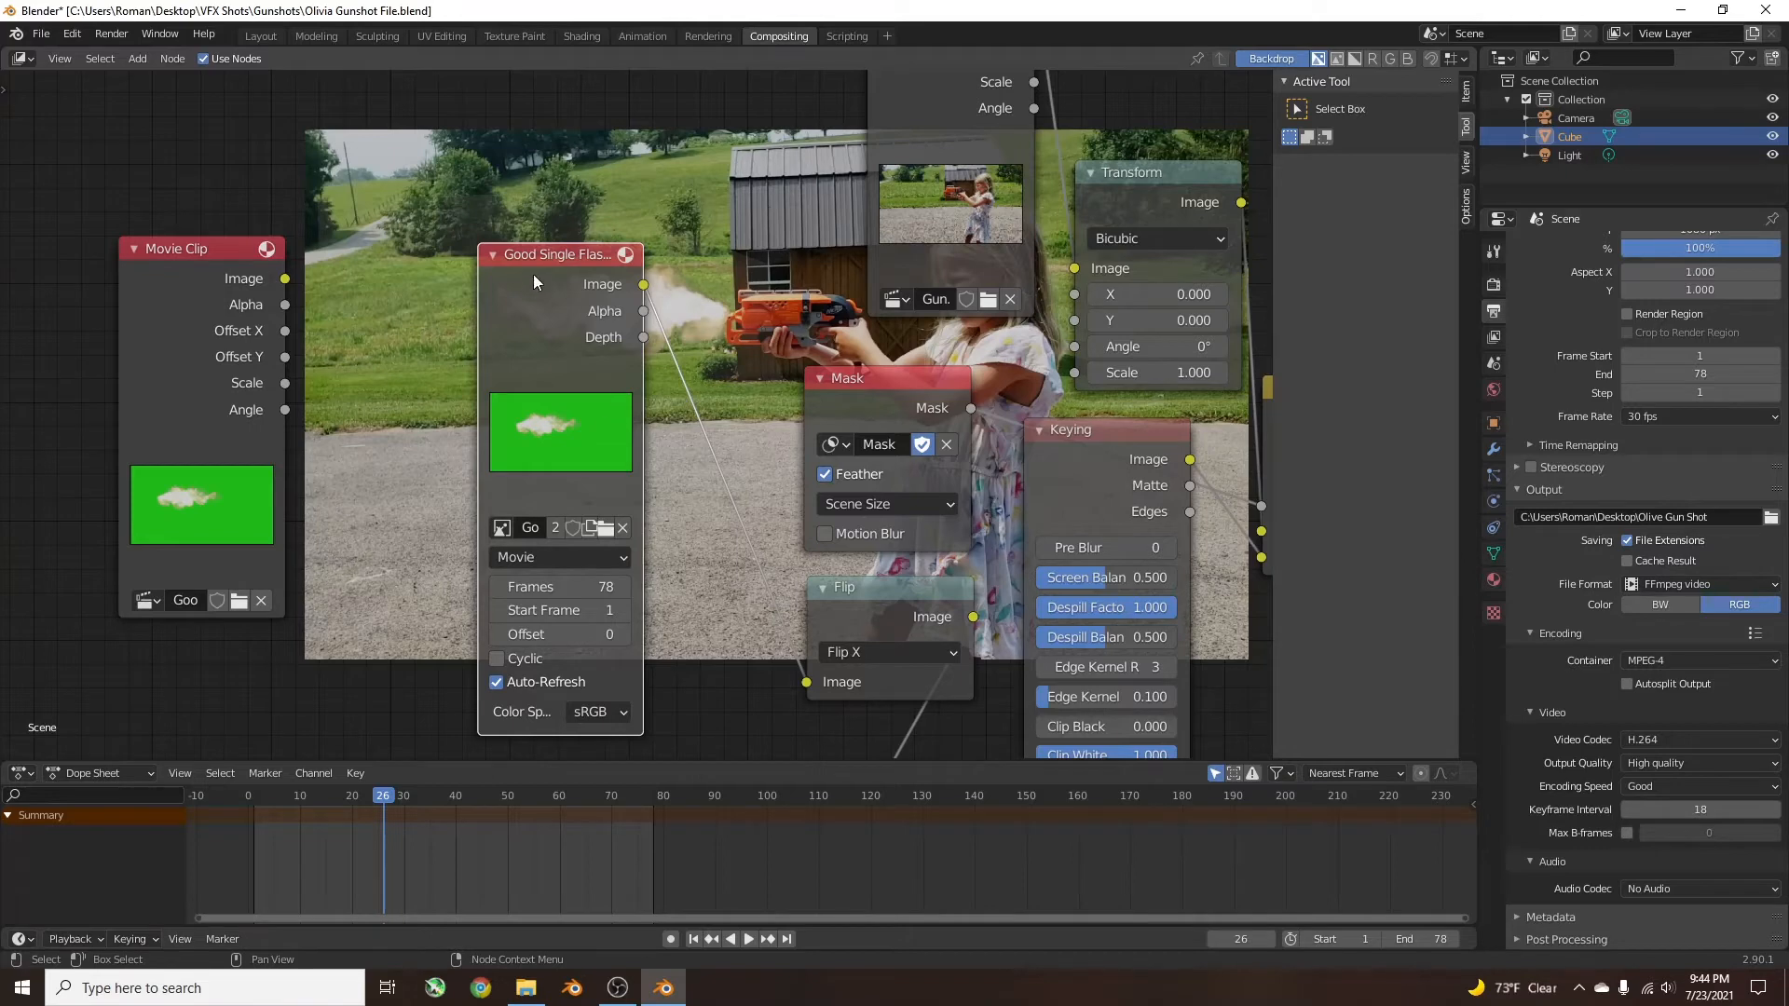
Move the 78-frame muzzle-flash Image node lower in the node tree.
drag(558, 253, 418, 377)
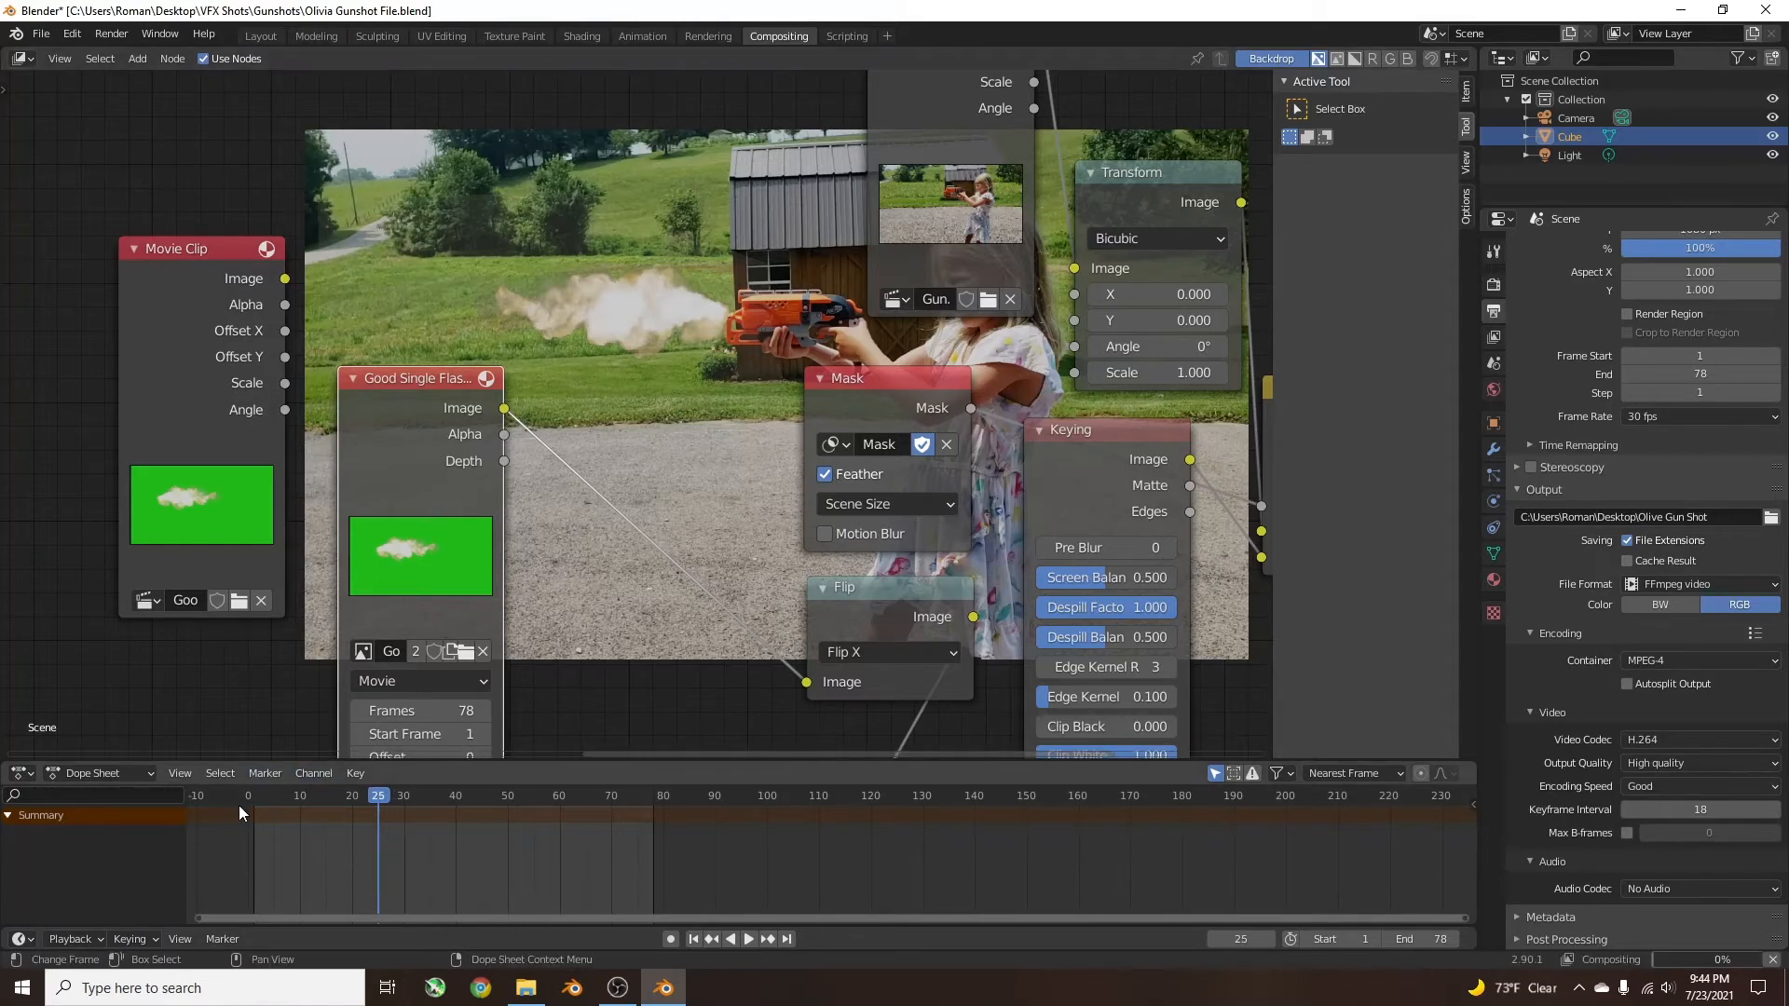
Set the muzzle-flash Image node's frame offset to 25.
click(381, 795)
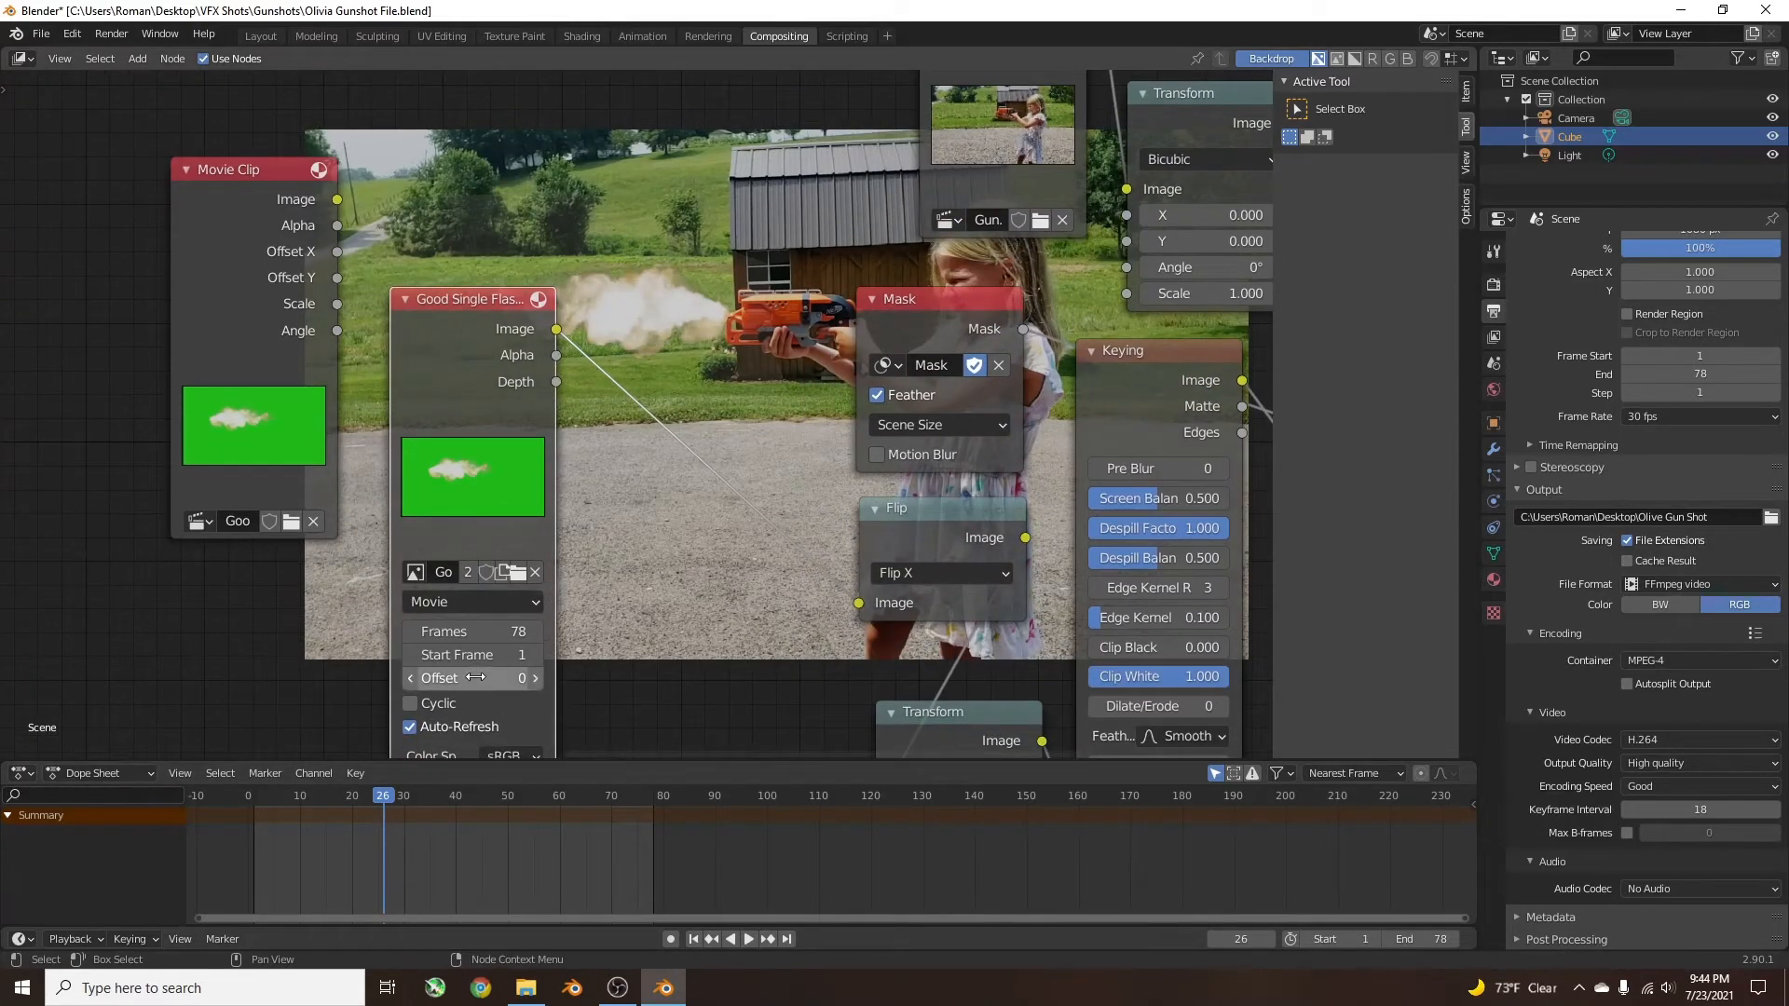
click(472, 678)
text(25)
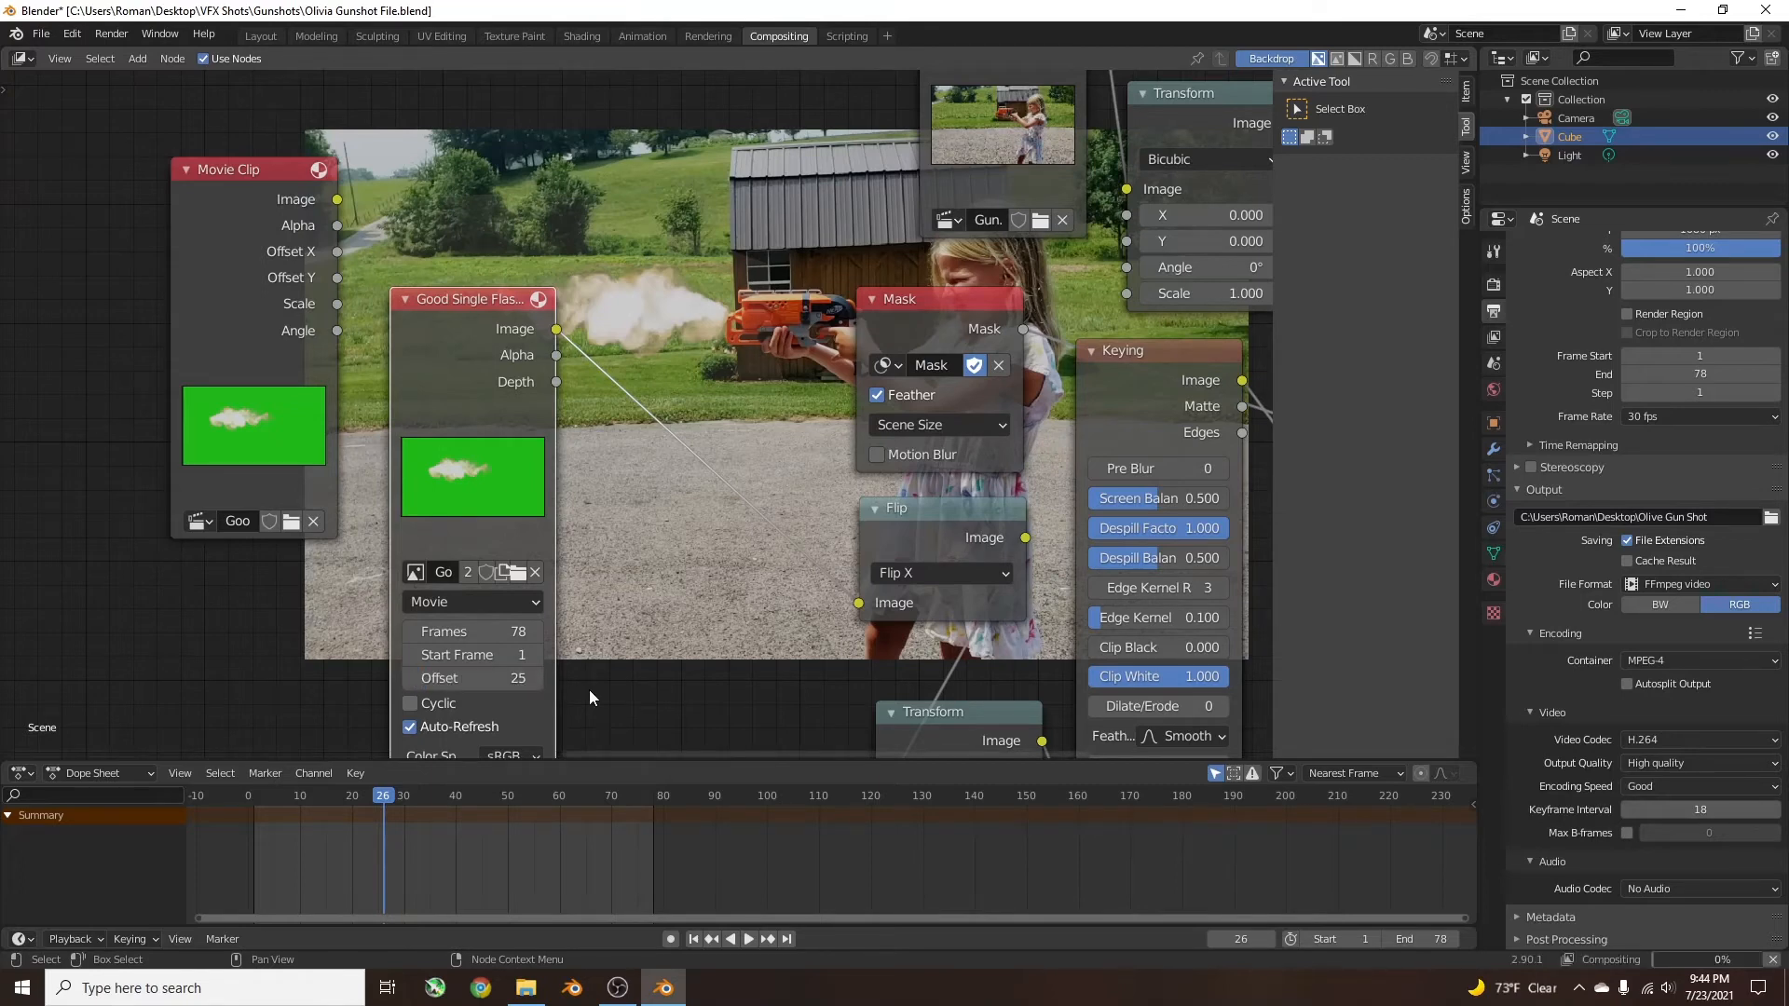
click(377, 794)
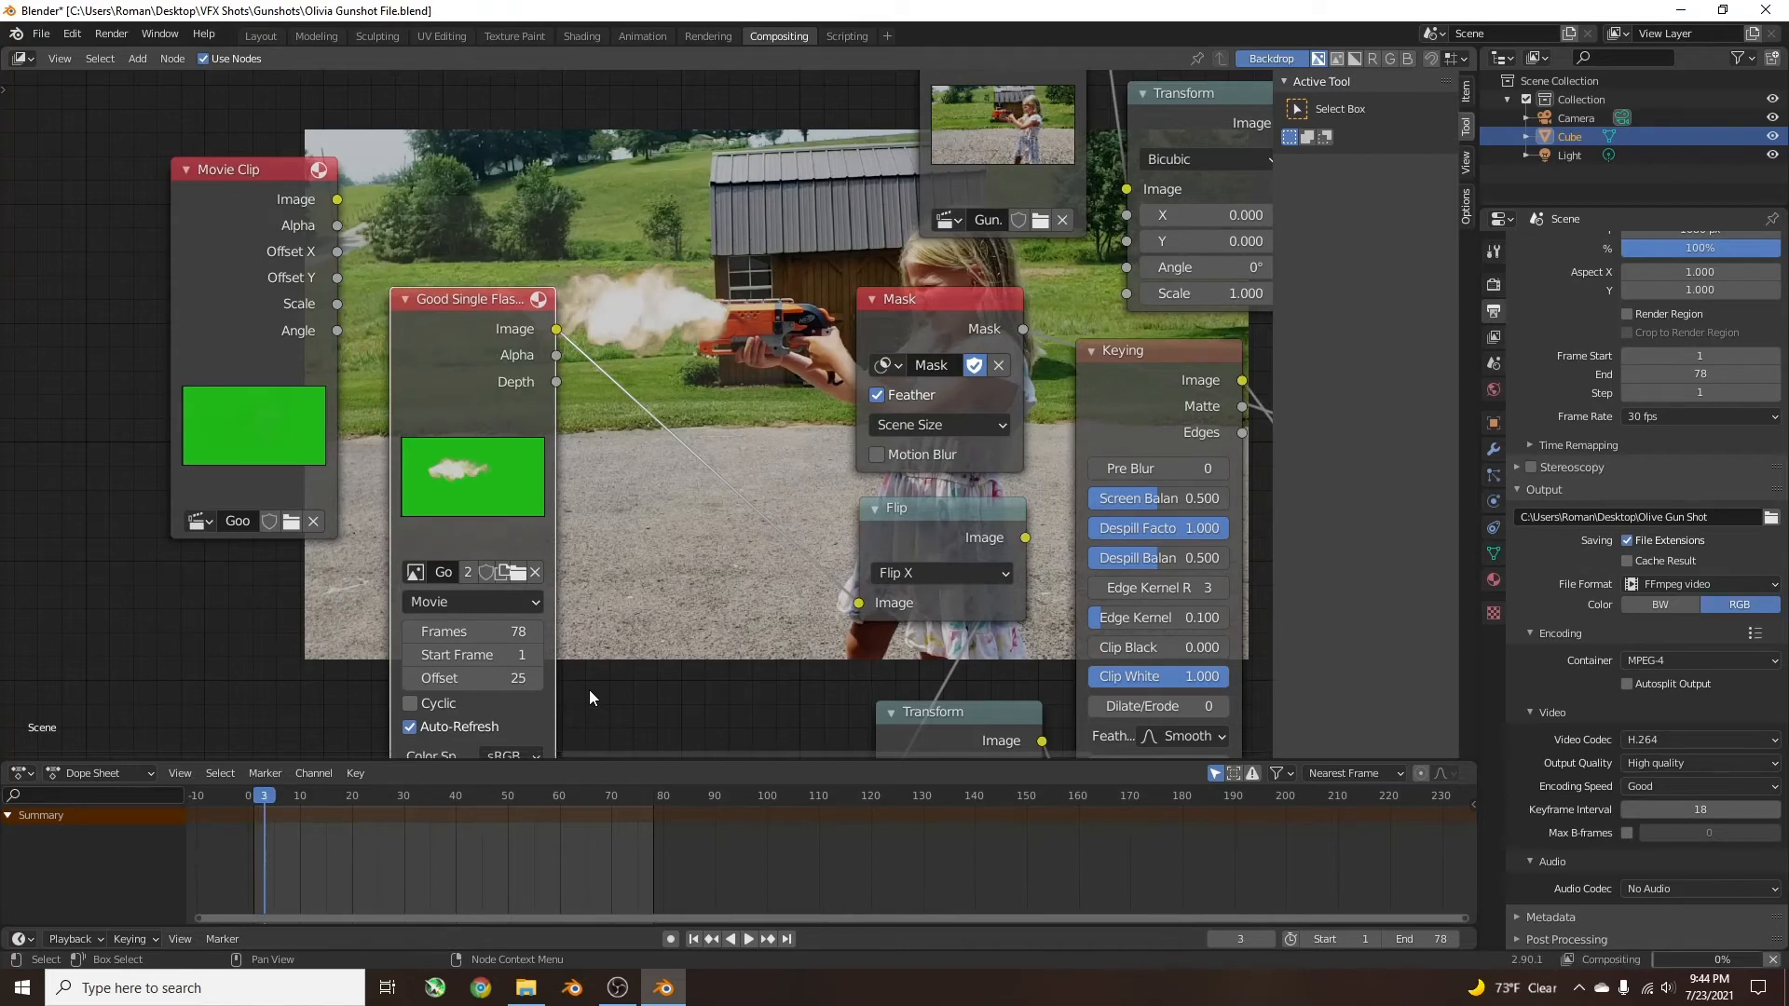
Set the Image node's start frame to 45 and step forward to check the flash timing.
click(265, 794)
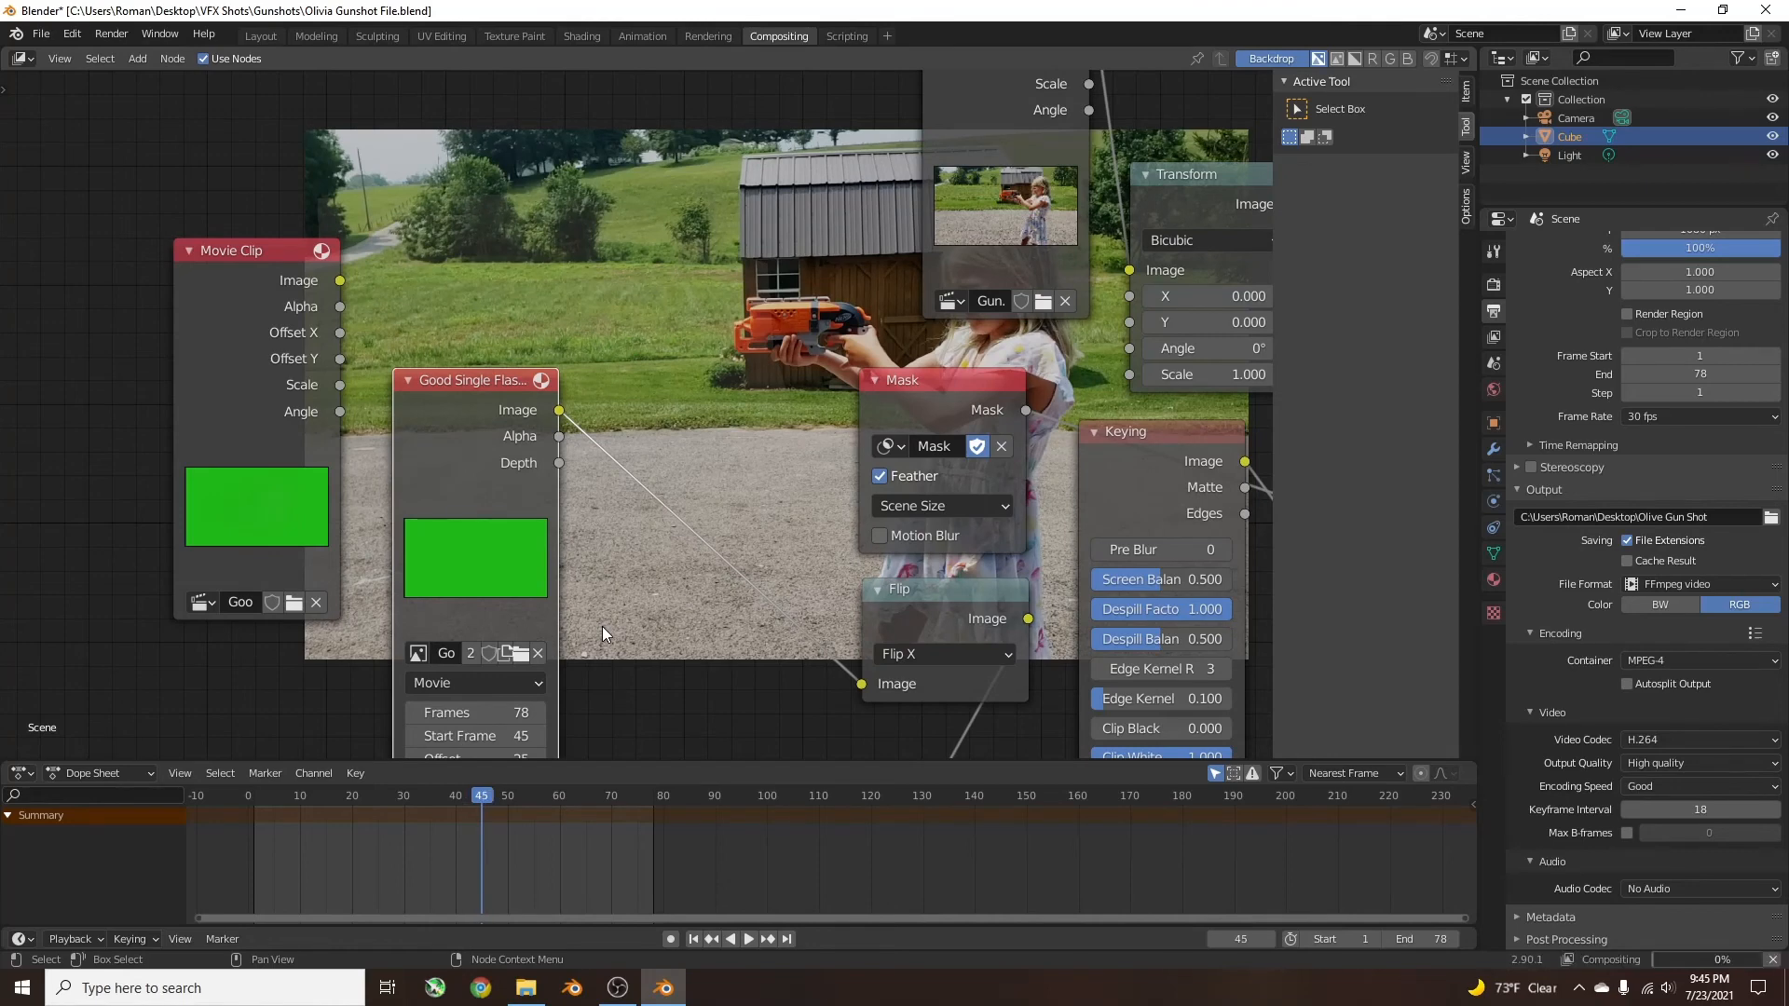
click(487, 795)
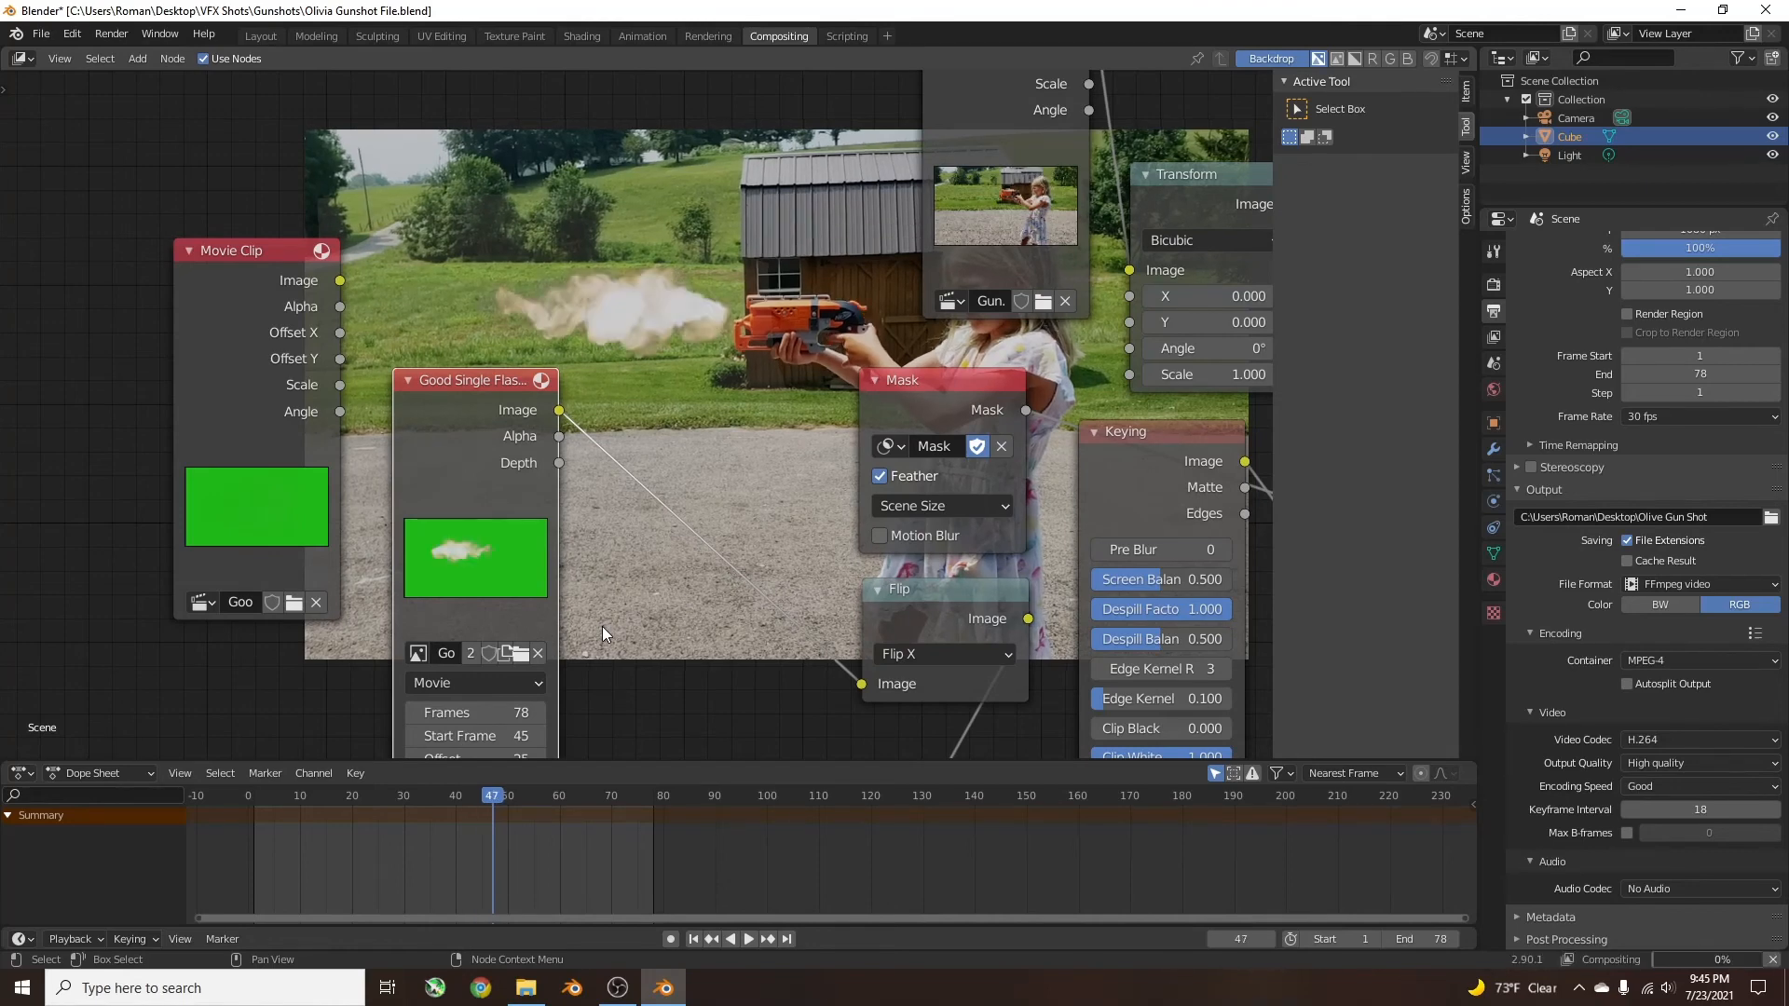